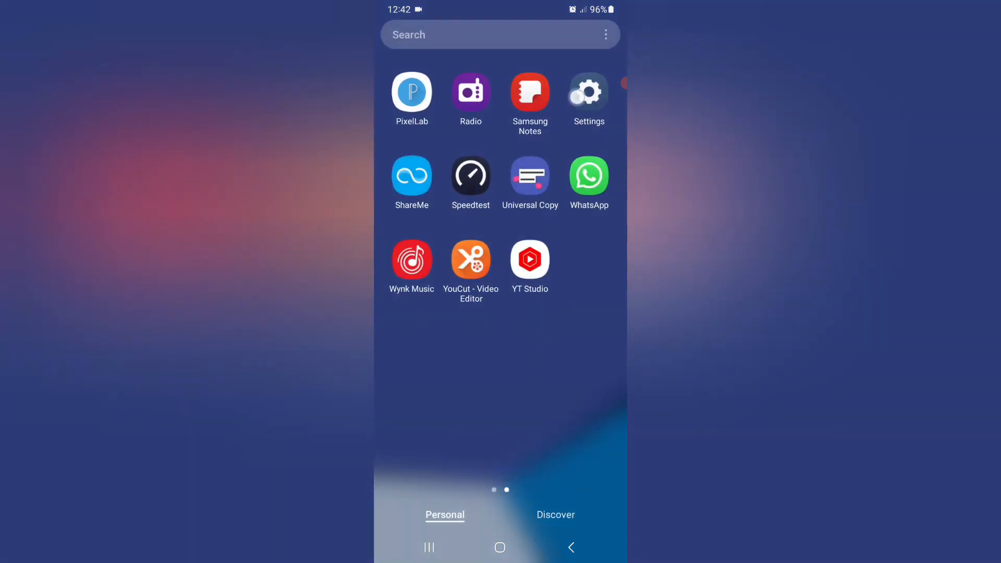
Launch Settings and scroll down to General management.
{"action": "left_click", "coordinate": [588, 91]}
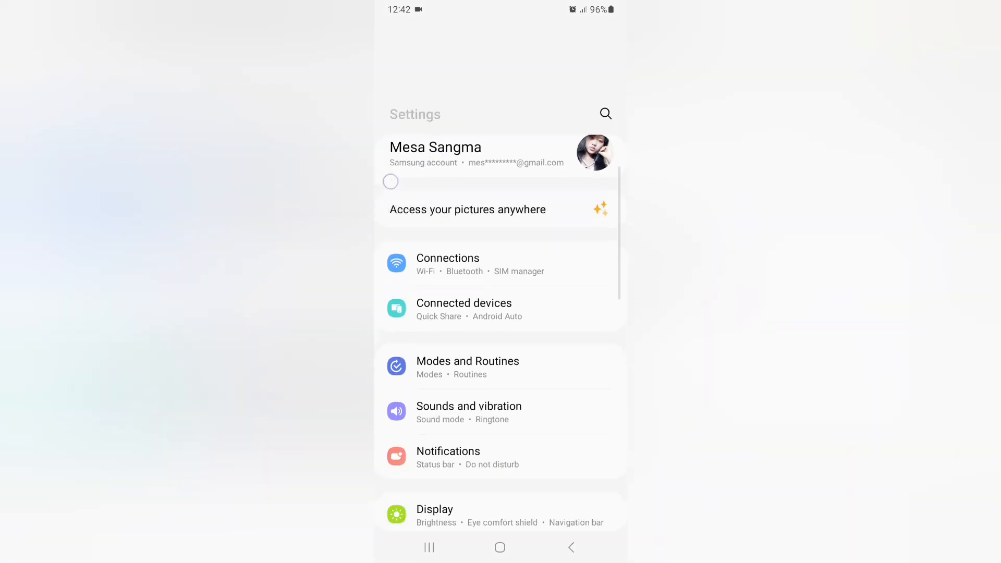
{"action": "scroll", "scroll_direction": "down", "scroll_amount": 3}
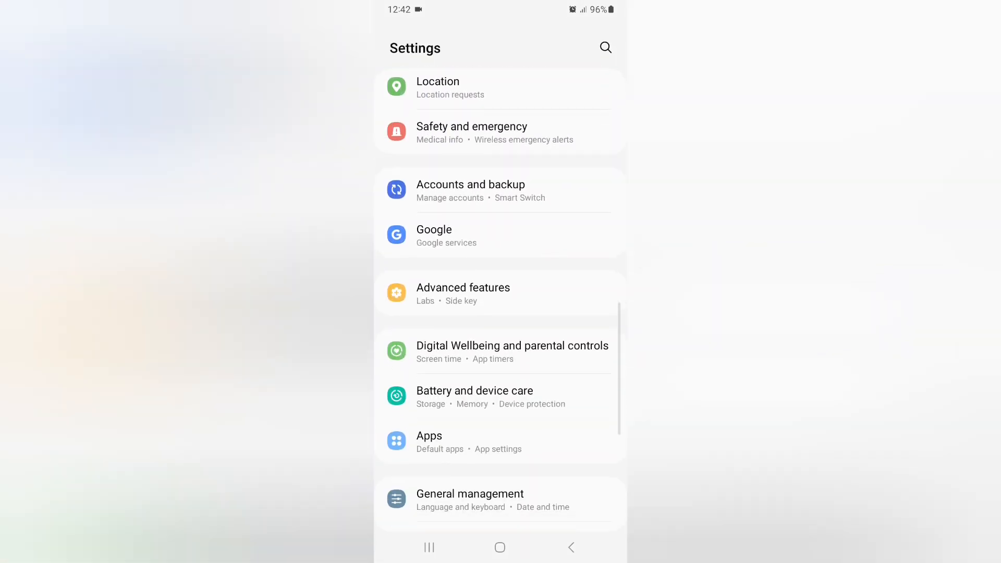
{"action": "scroll", "scroll_direction": "down", "scroll_amount": 3}
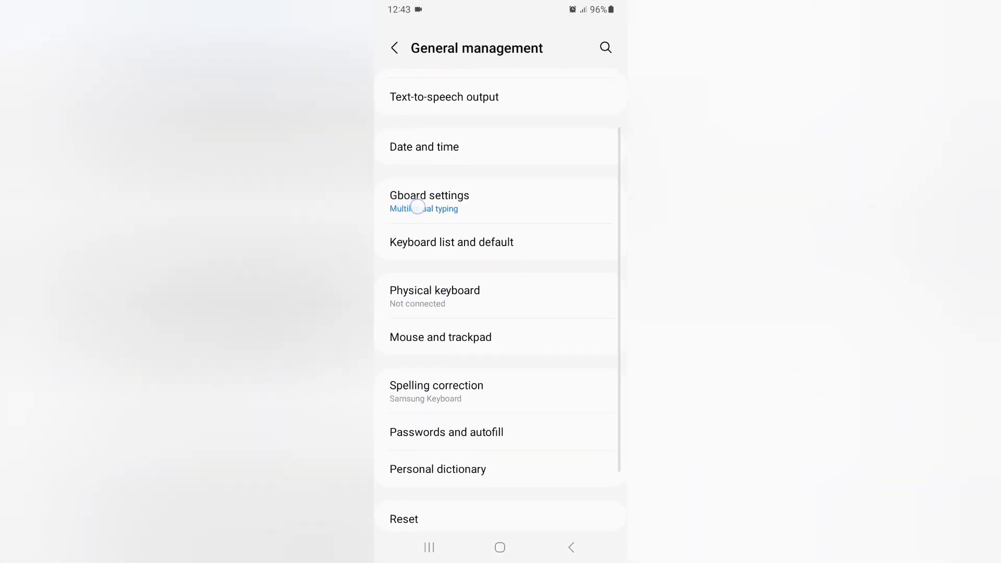
Enter Gboard settings from the General management page.
{"action": "scroll", "scroll_direction": "down", "scroll_amount": 3}
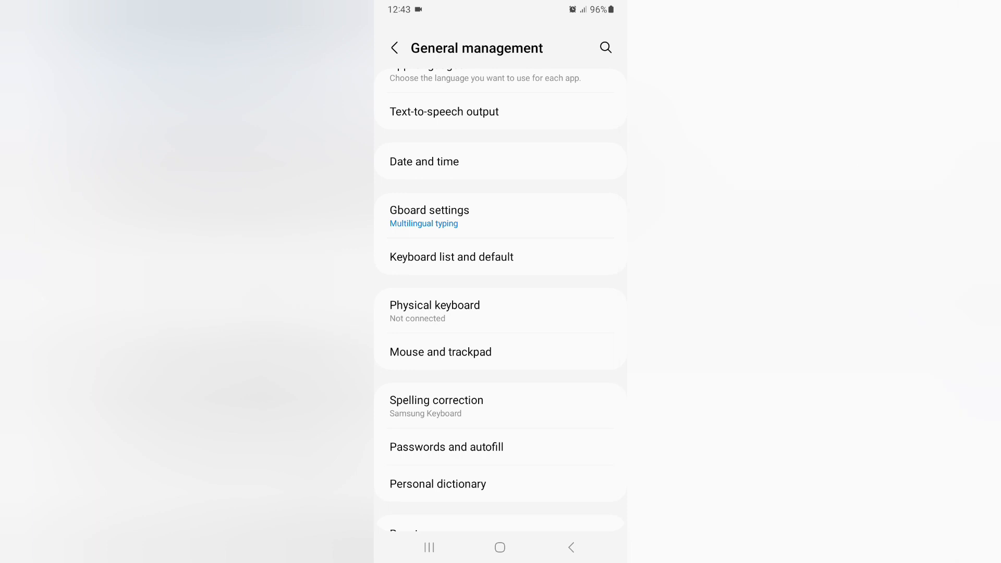
{"action": "left_click", "coordinate": [521, 222]}
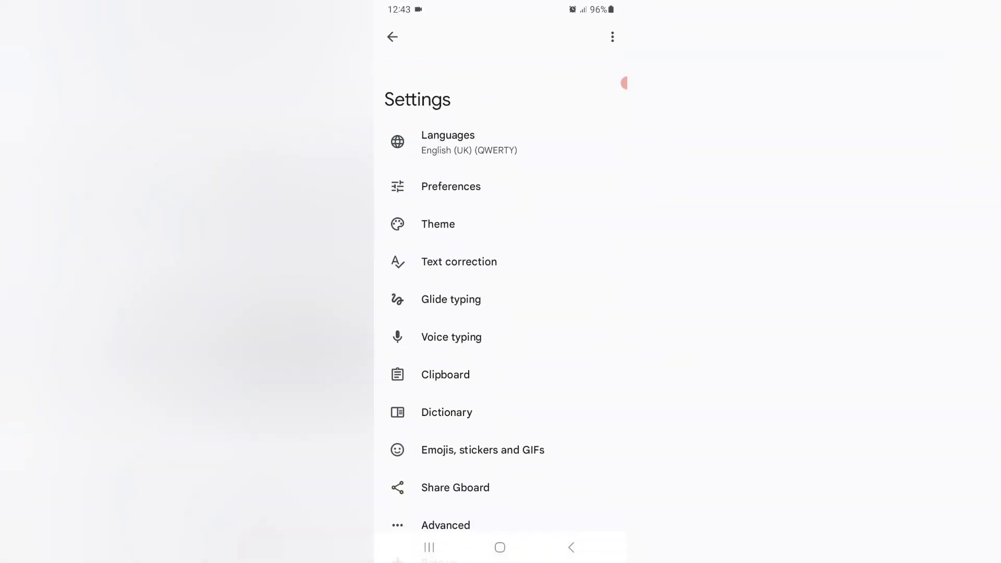
Apply the dark slate Colours theme from Gboard's Theme page.
{"action": "left_click", "coordinate": [438, 225]}
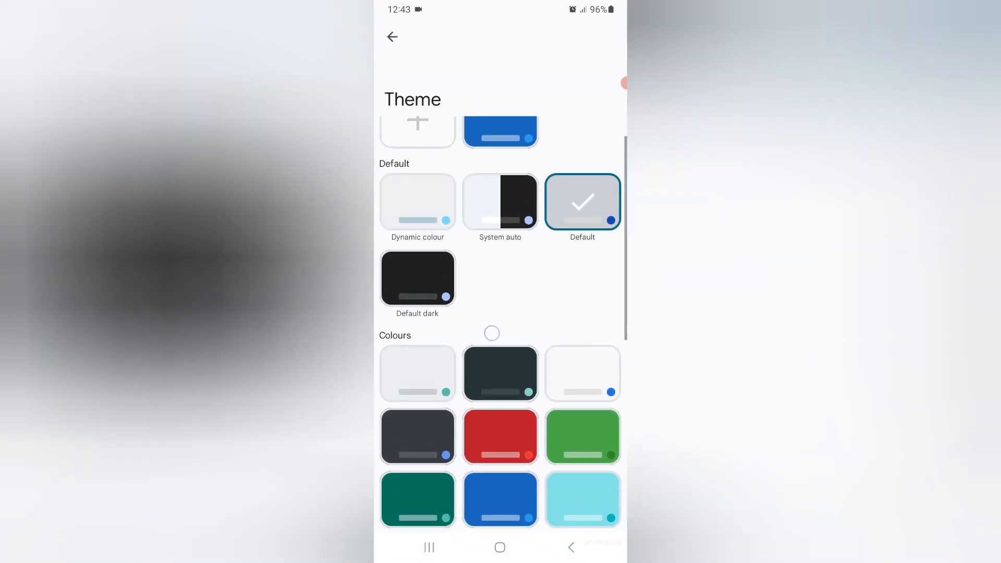
{"action": "scroll", "scroll_direction": "down", "scroll_amount": 3}
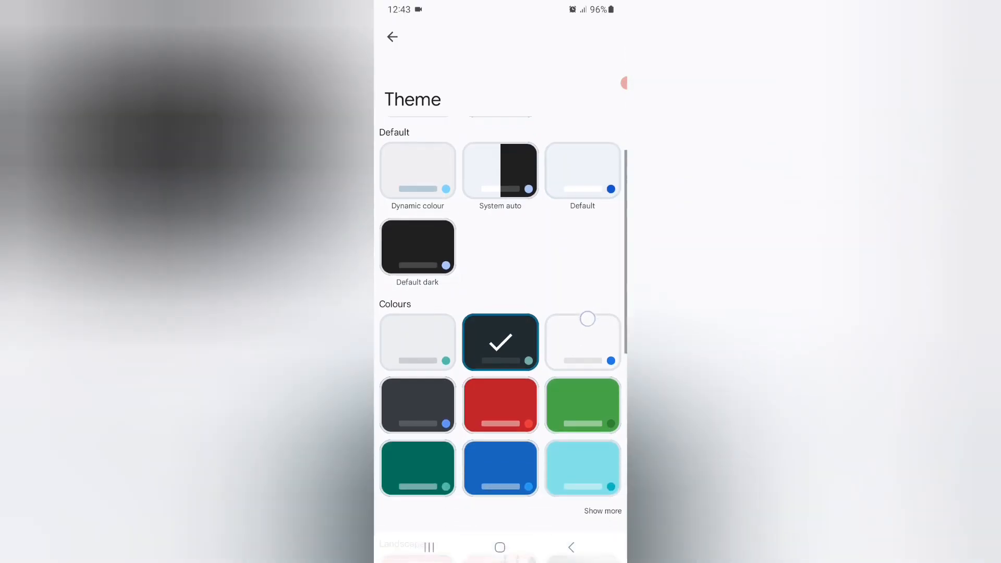
Browse the other theme groups, then go back to the Gboard settings list.
{"action": "scroll", "scroll_direction": "down", "scroll_amount": 3}
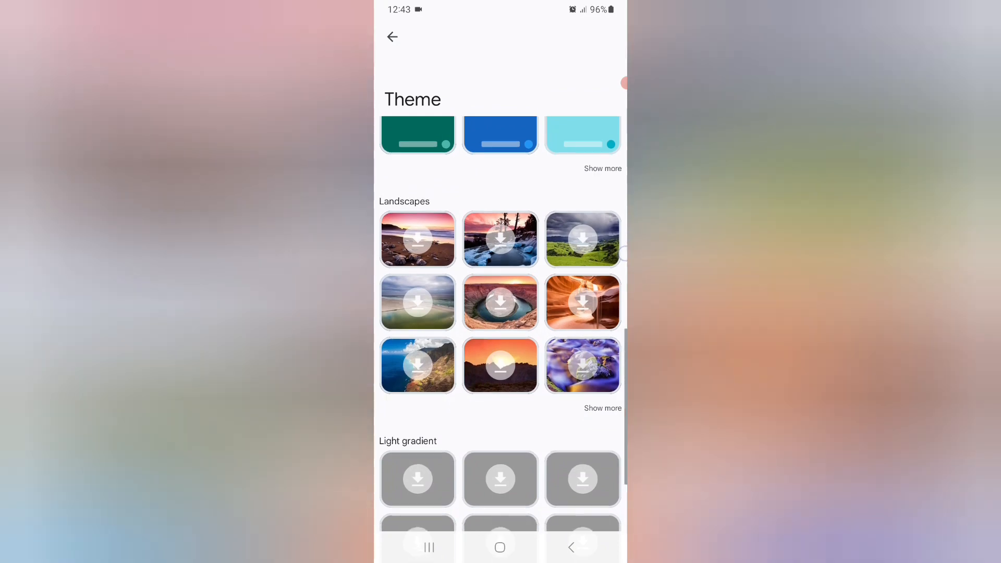
{"action": "scroll", "scroll_direction": "down", "scroll_amount": 3}
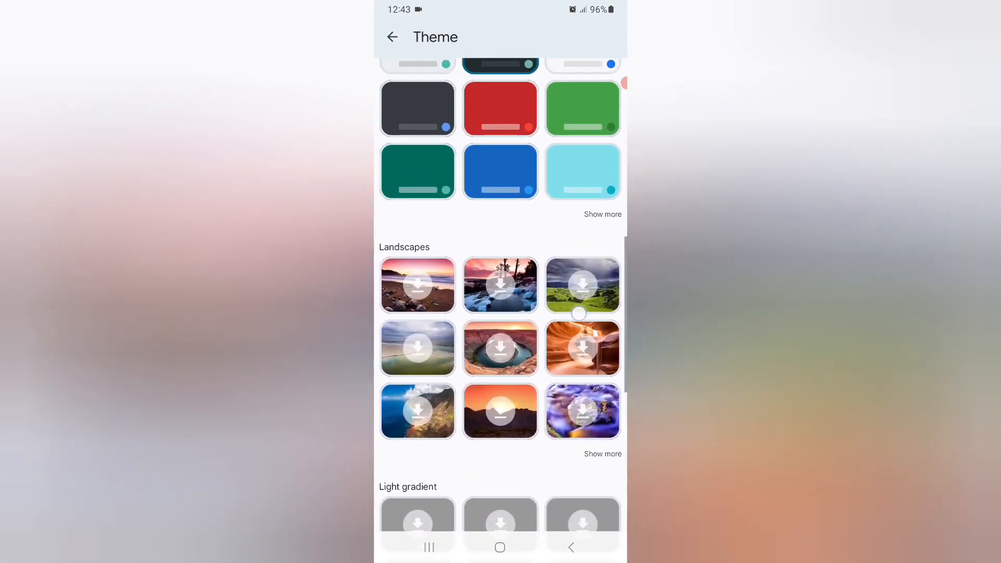
{"action": "scroll", "scroll_direction": "down", "scroll_amount": 3}
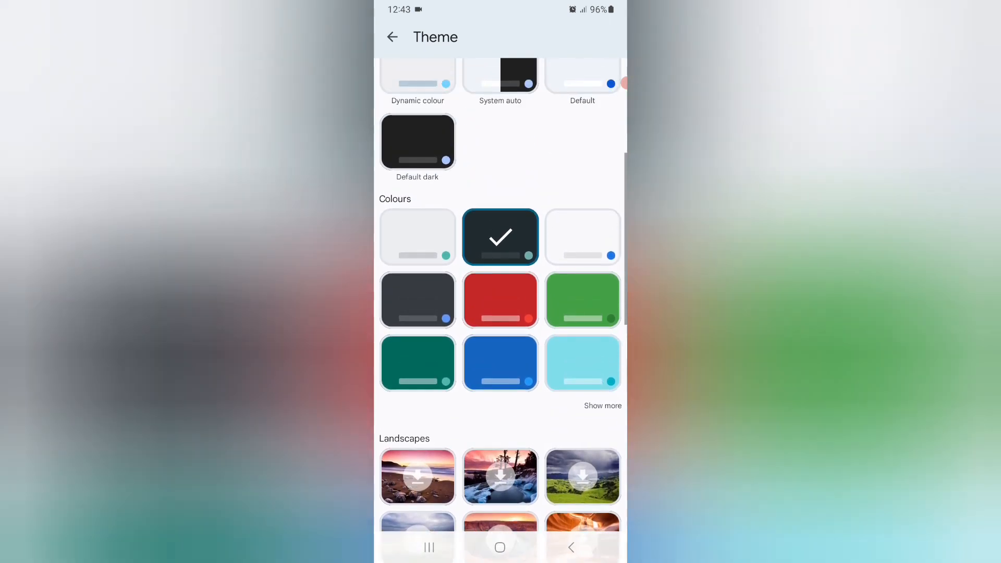
{"action": "scroll", "scroll_direction": "down", "scroll_amount": 3}
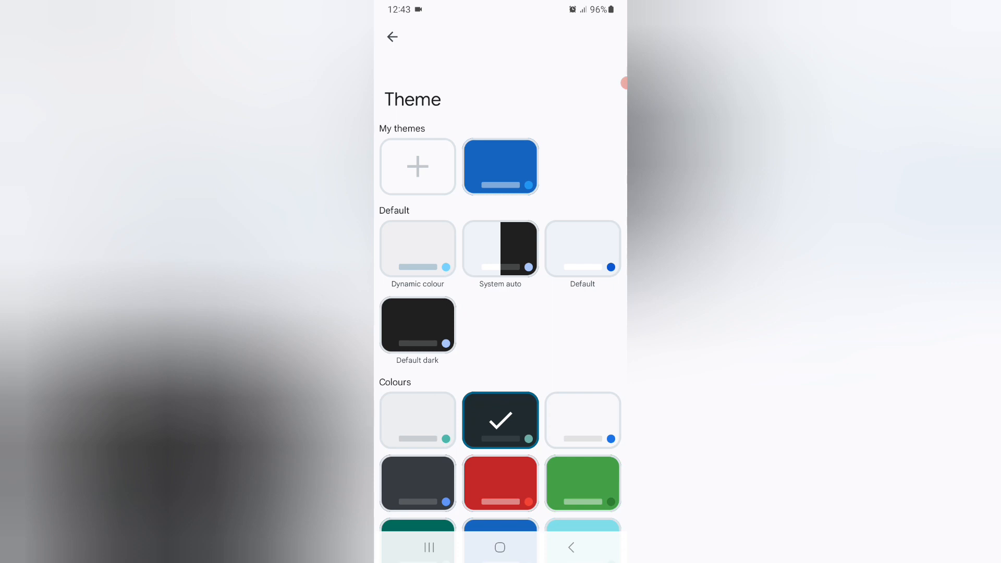
{"action": "left_click", "coordinate": [392, 37]}
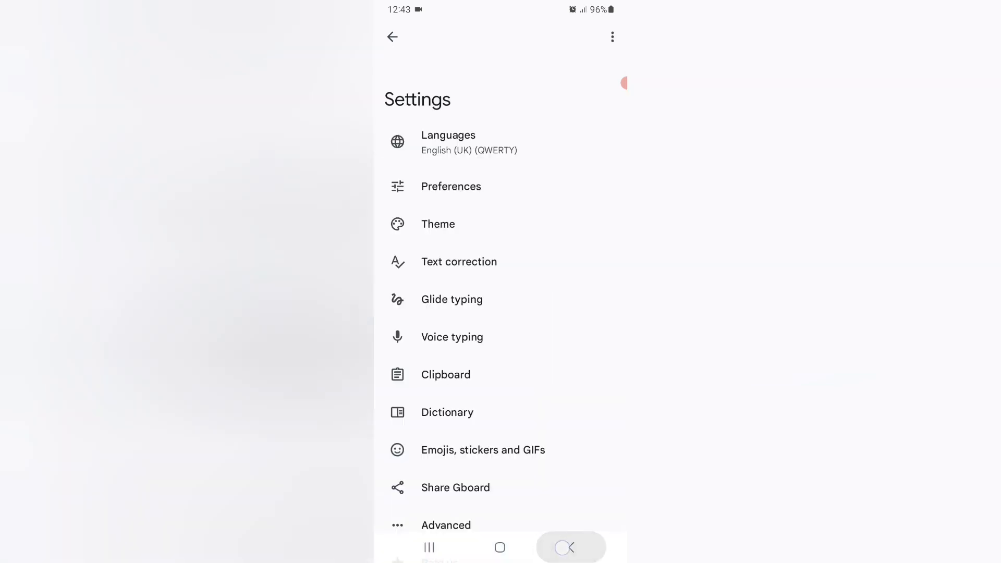